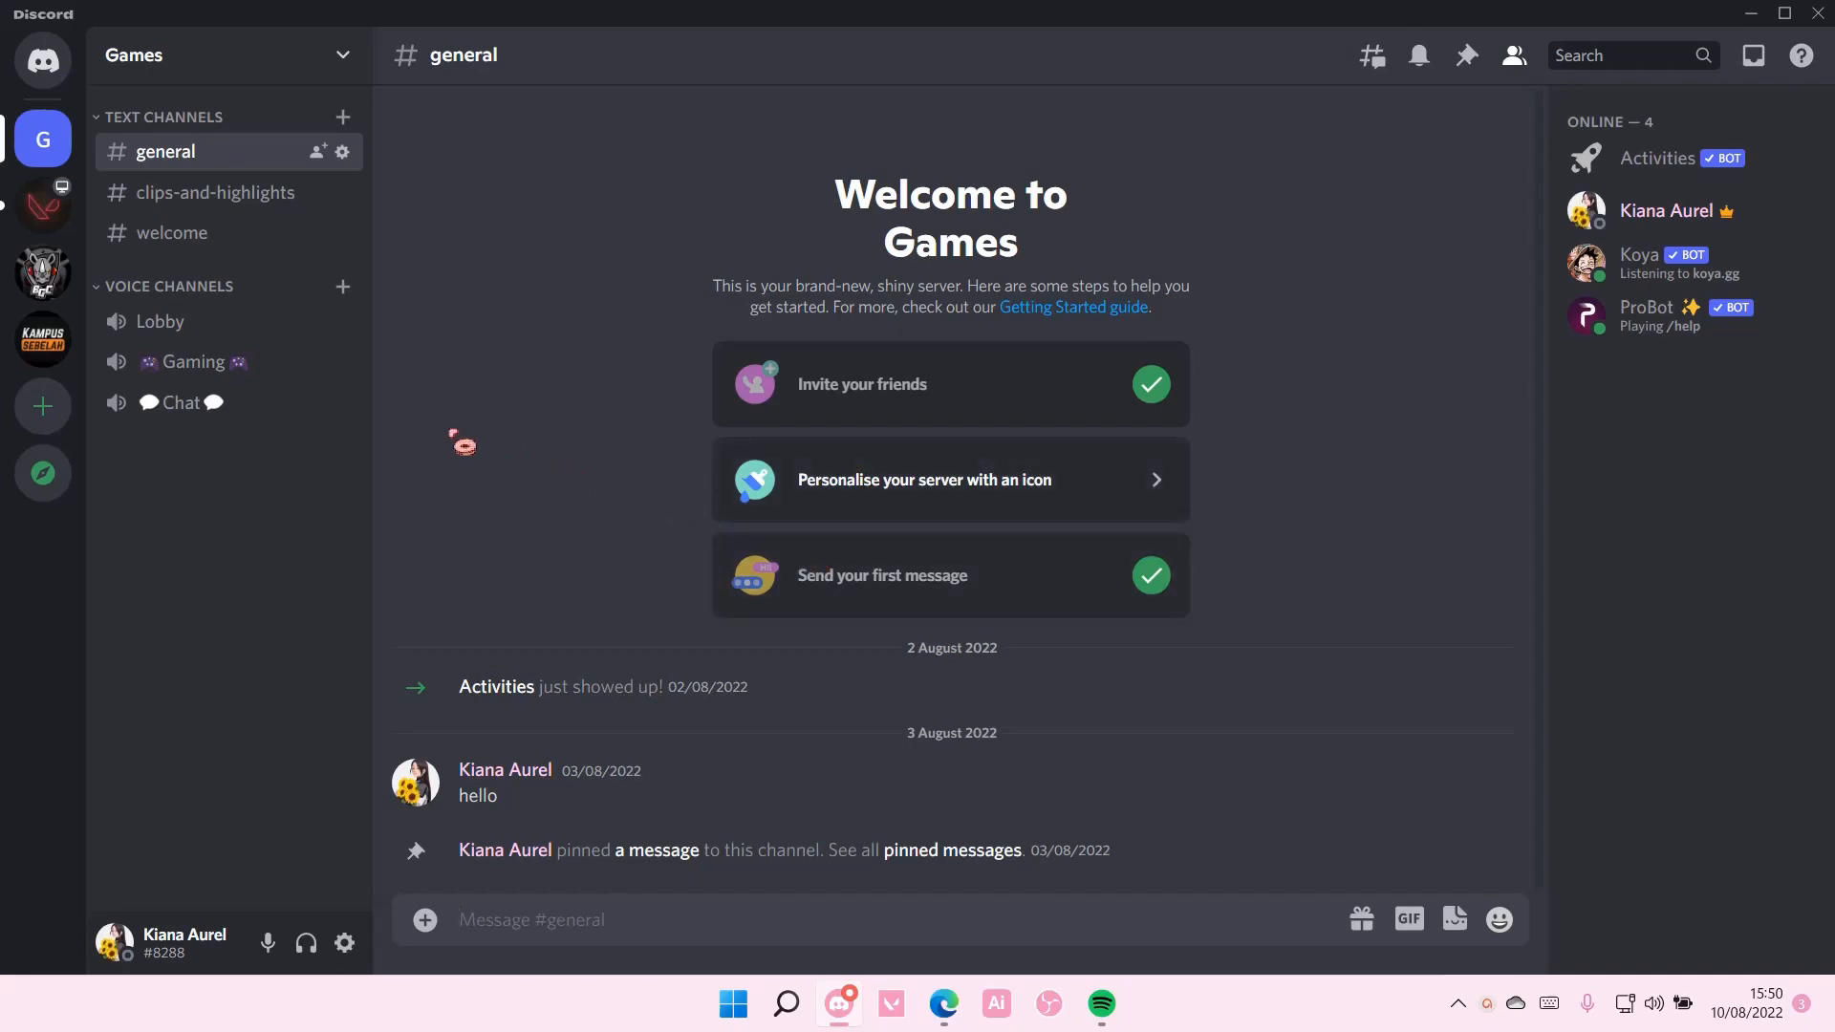
{"action": "mouse_move", "coordinate": [342, 287]}
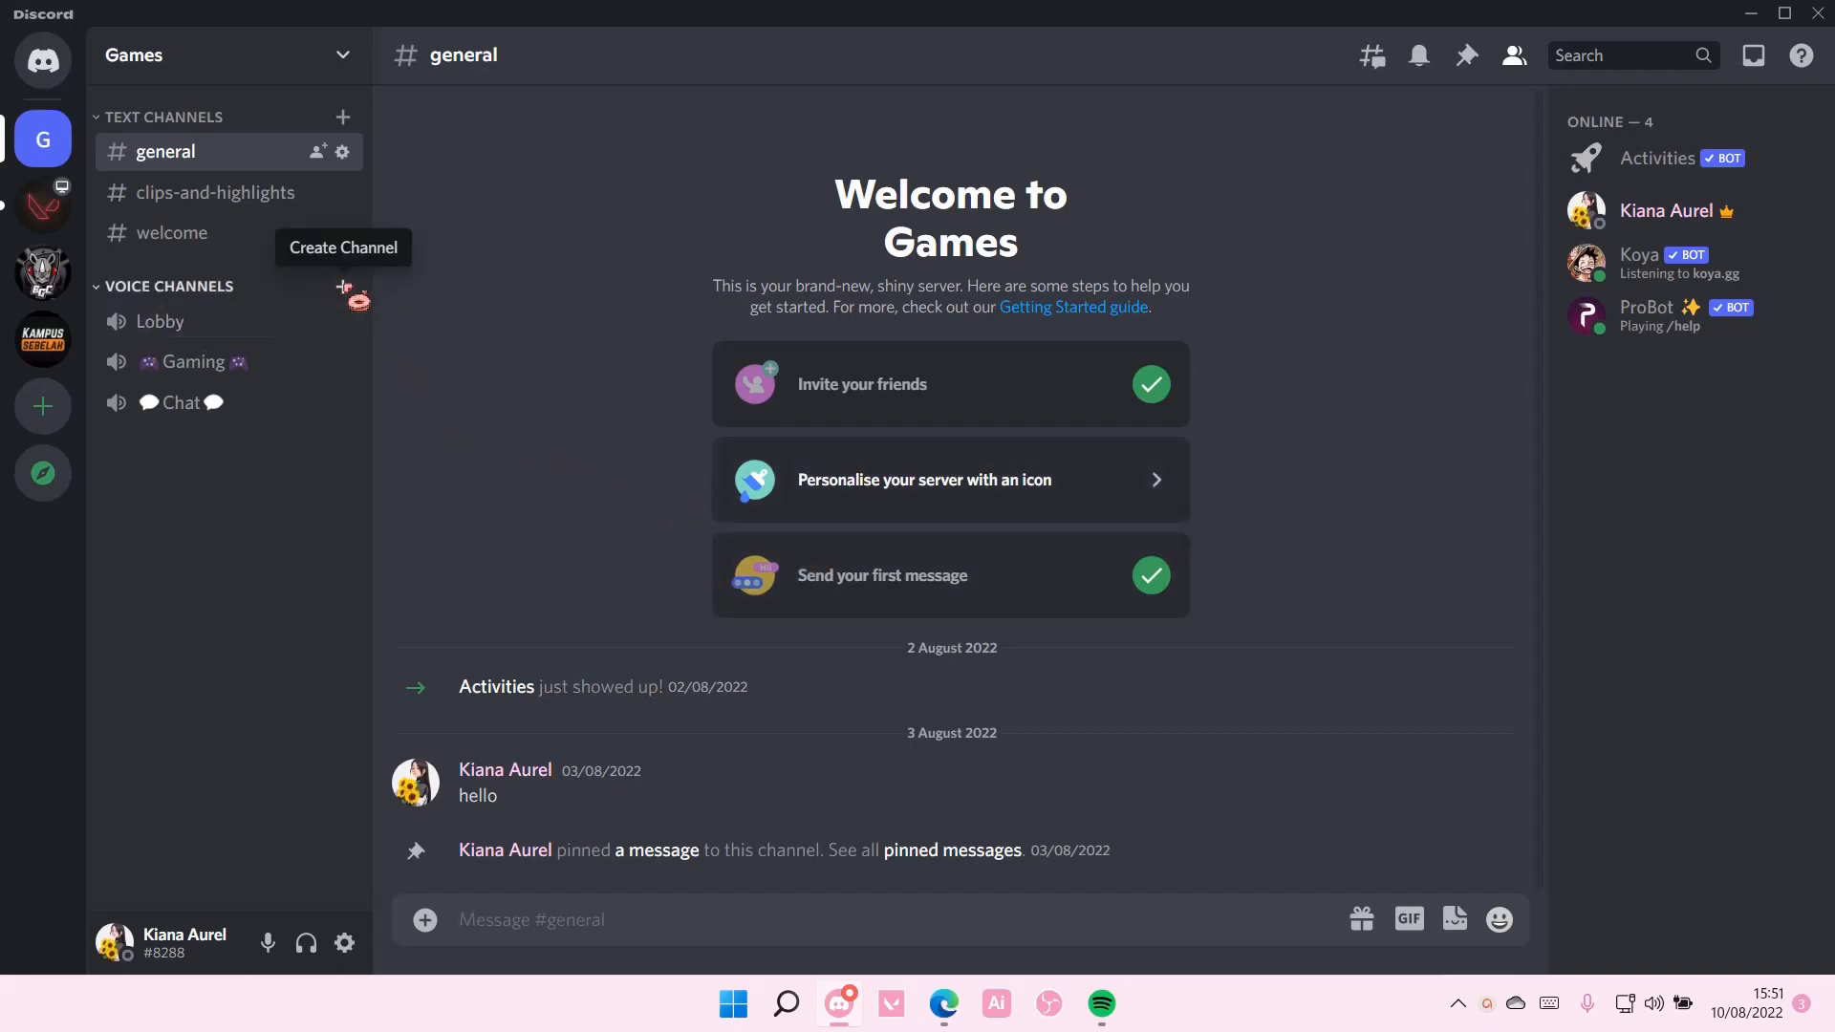
Add a voice channel named 'afk' under Voice Channels in the Games server.
{"action": "left_click", "coordinate": [342, 286]}
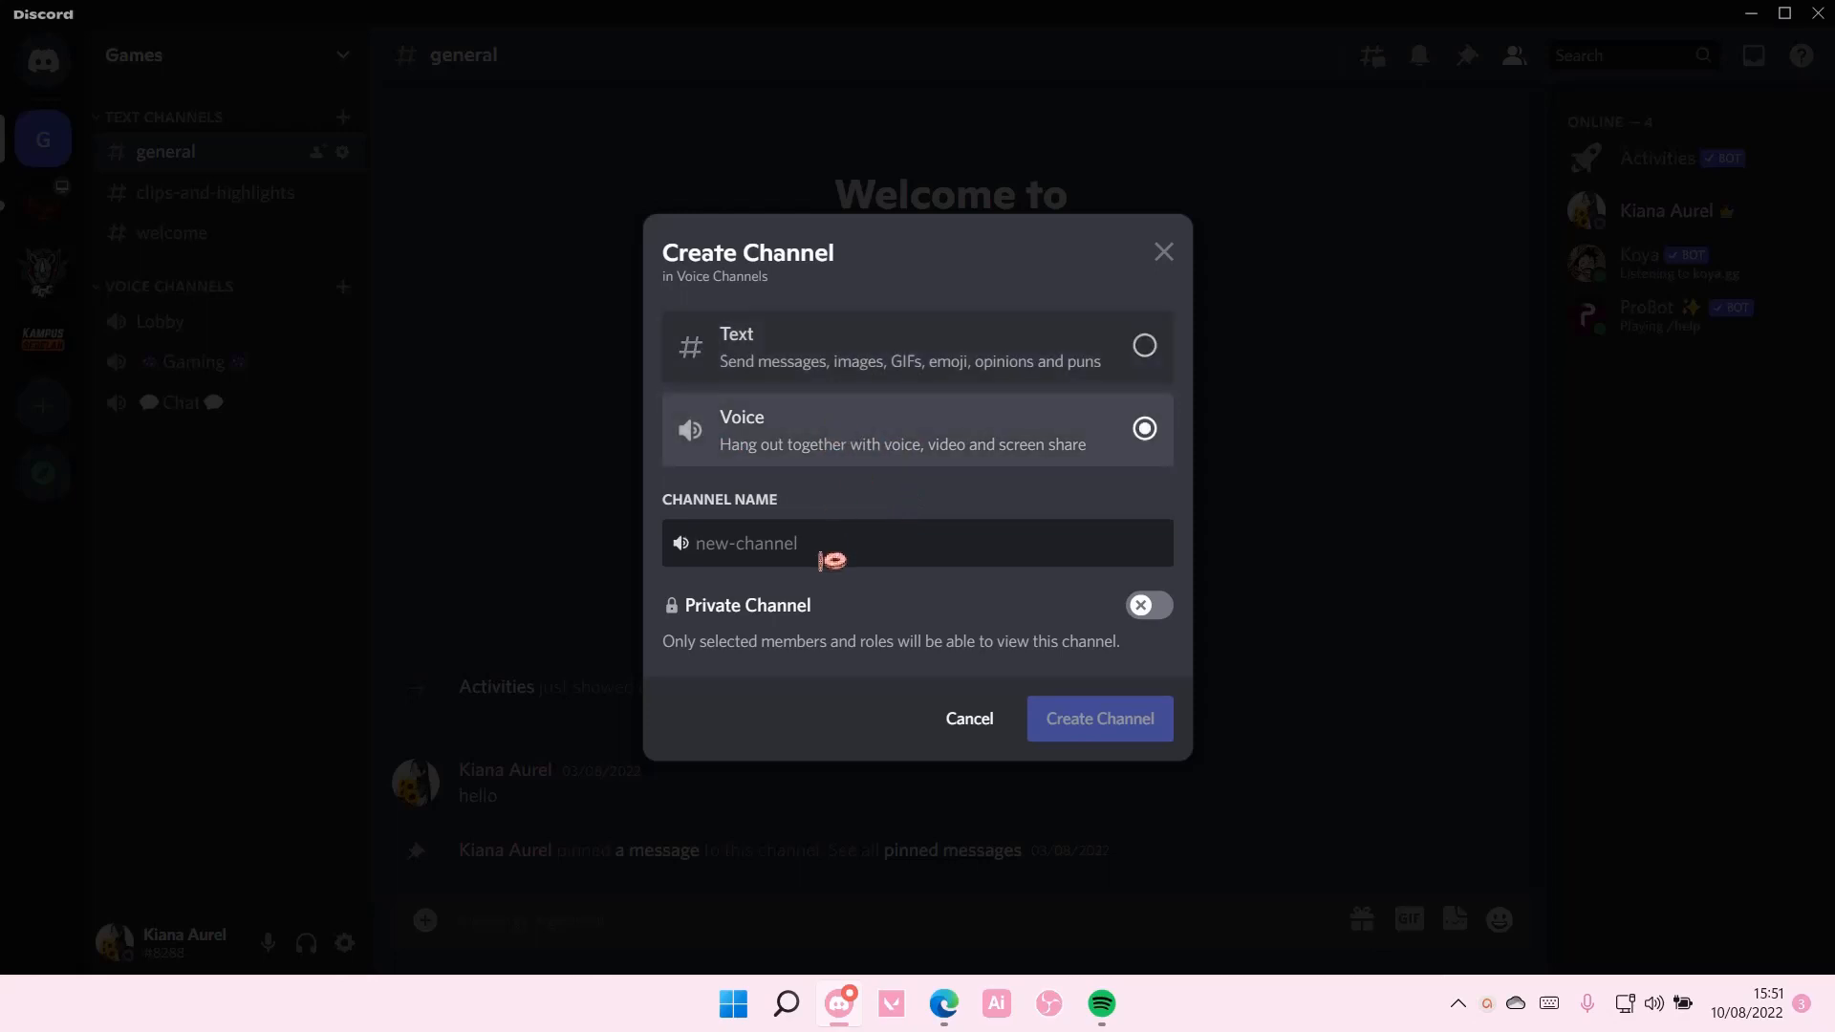
{"action": "type", "text": "afk"}
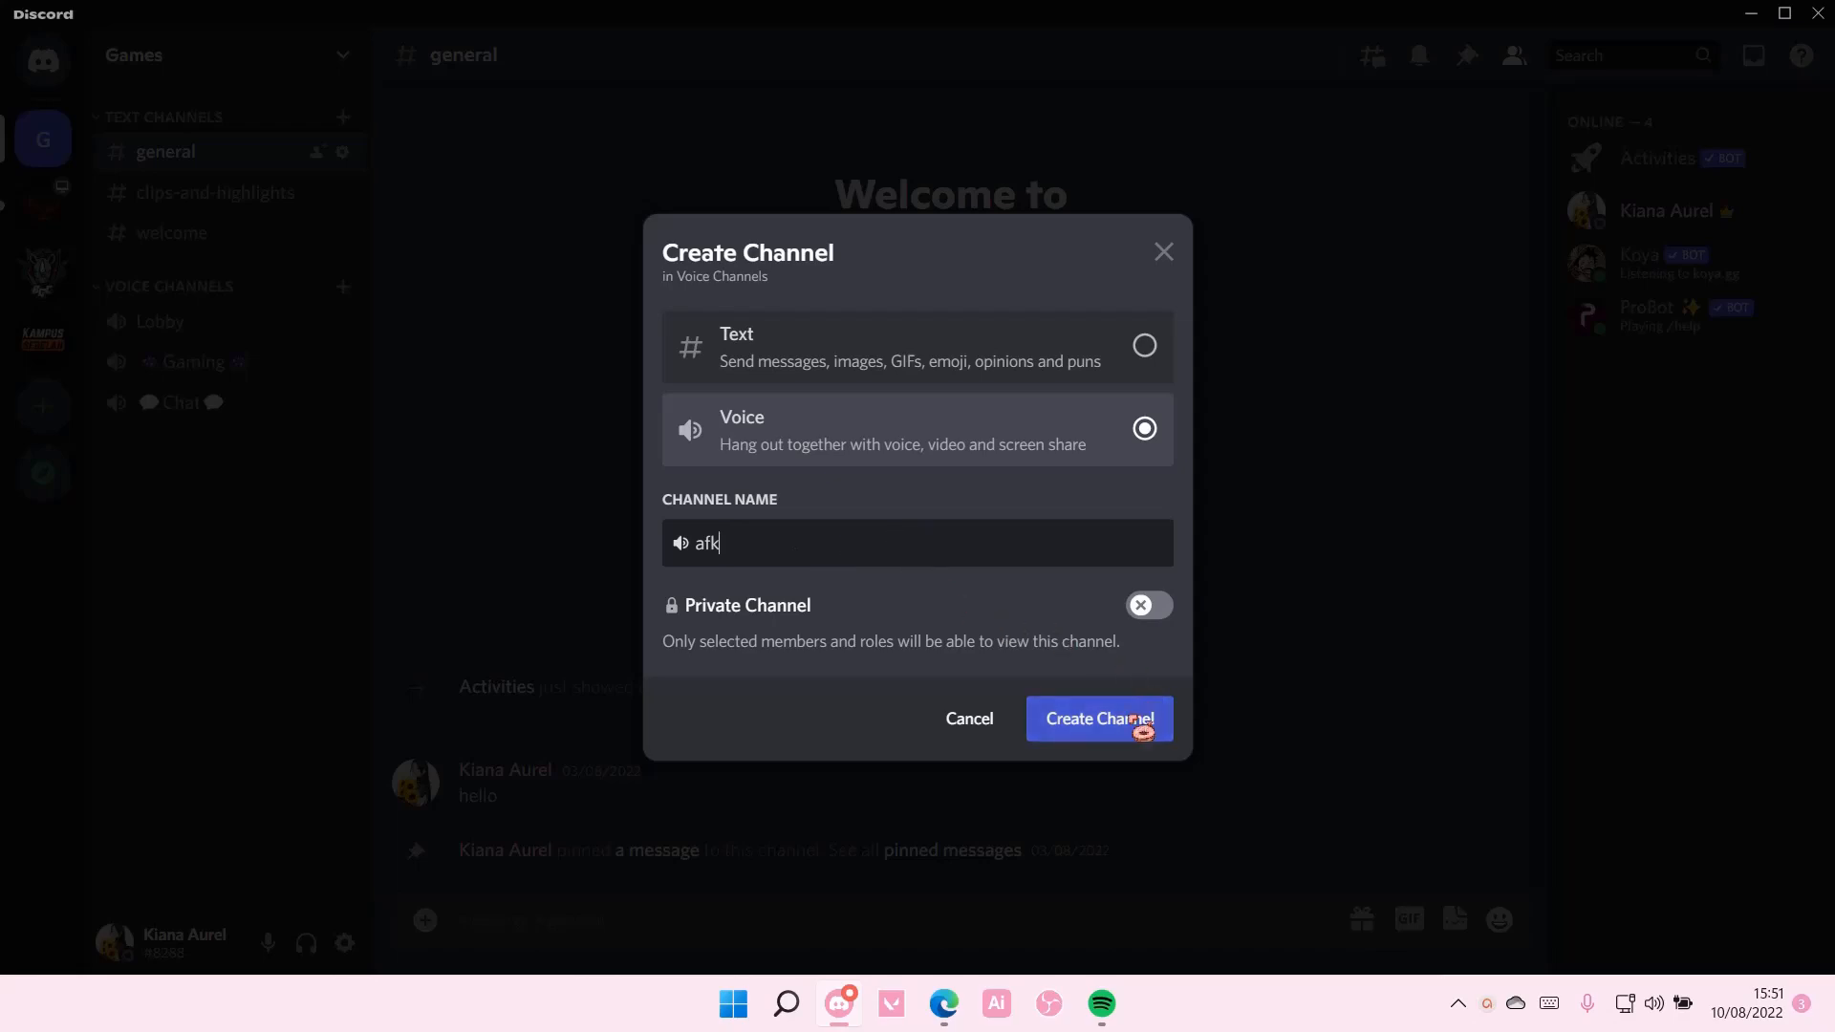
{"action": "left_click", "coordinate": [1098, 719]}
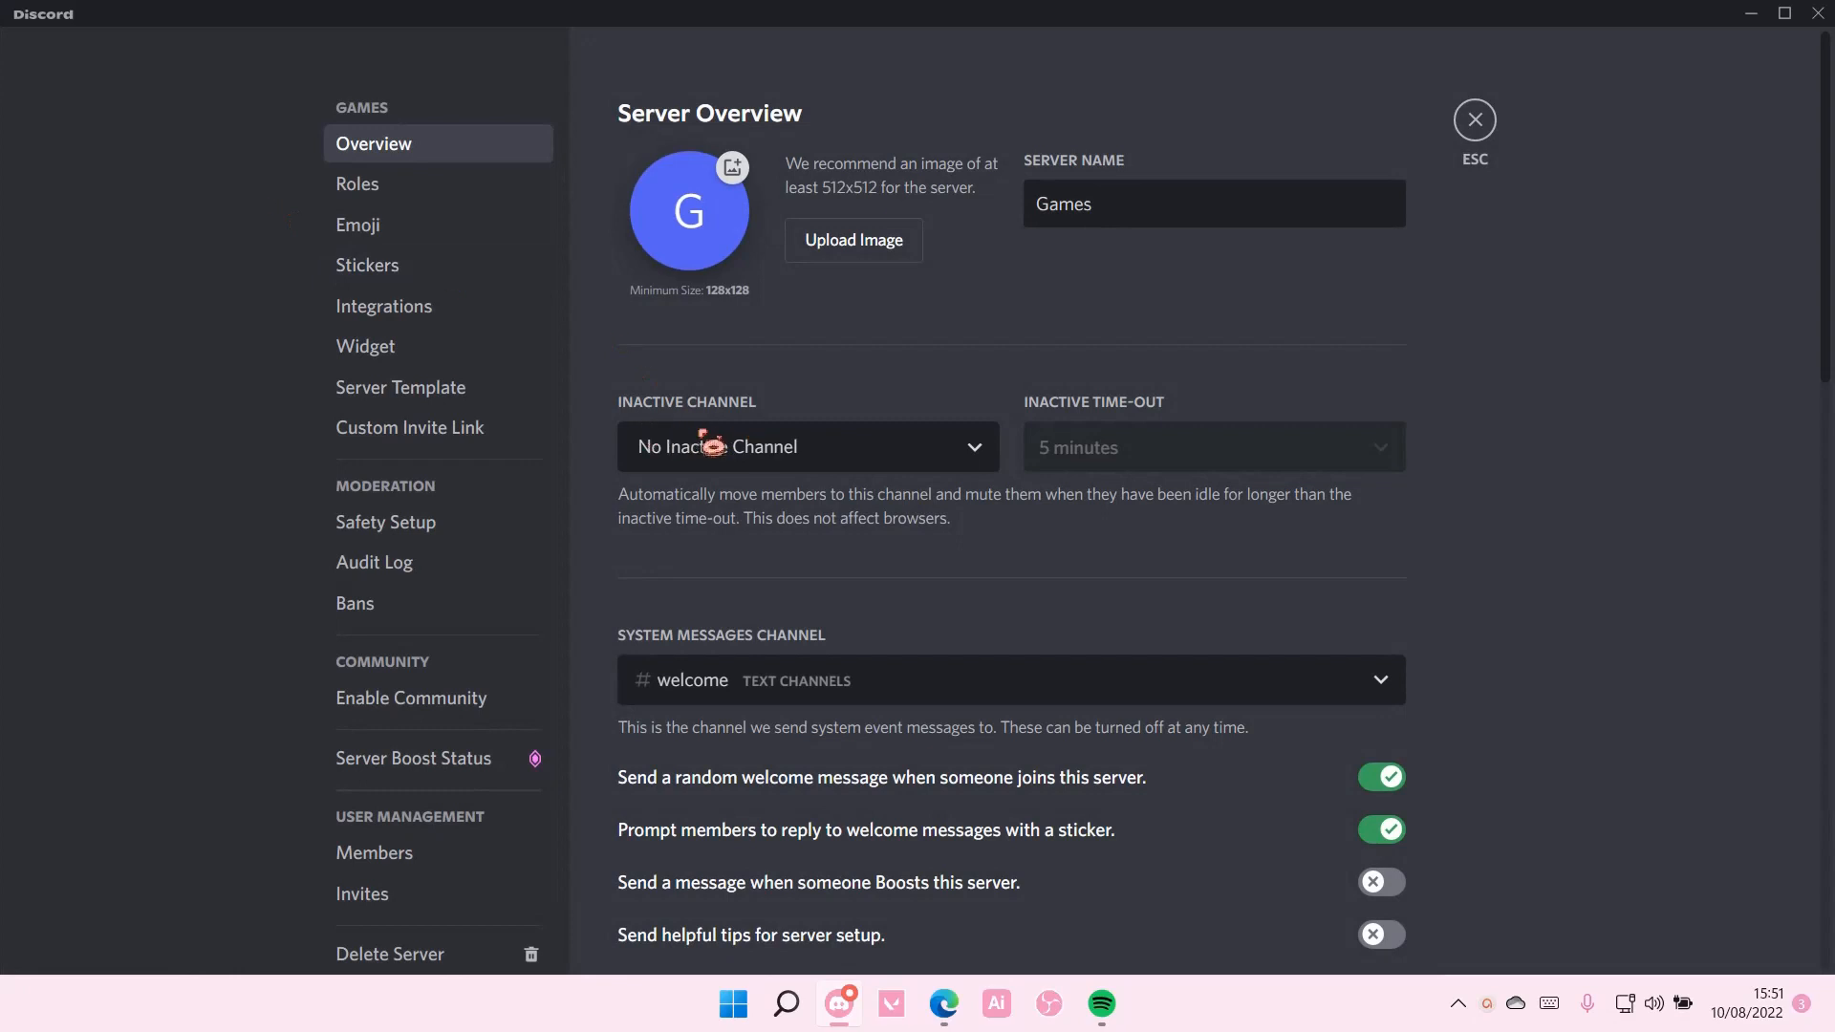
Choose afk in the Inactive Channel dropdown of the server Overview settings.
{"action": "left_click", "coordinate": [806, 445]}
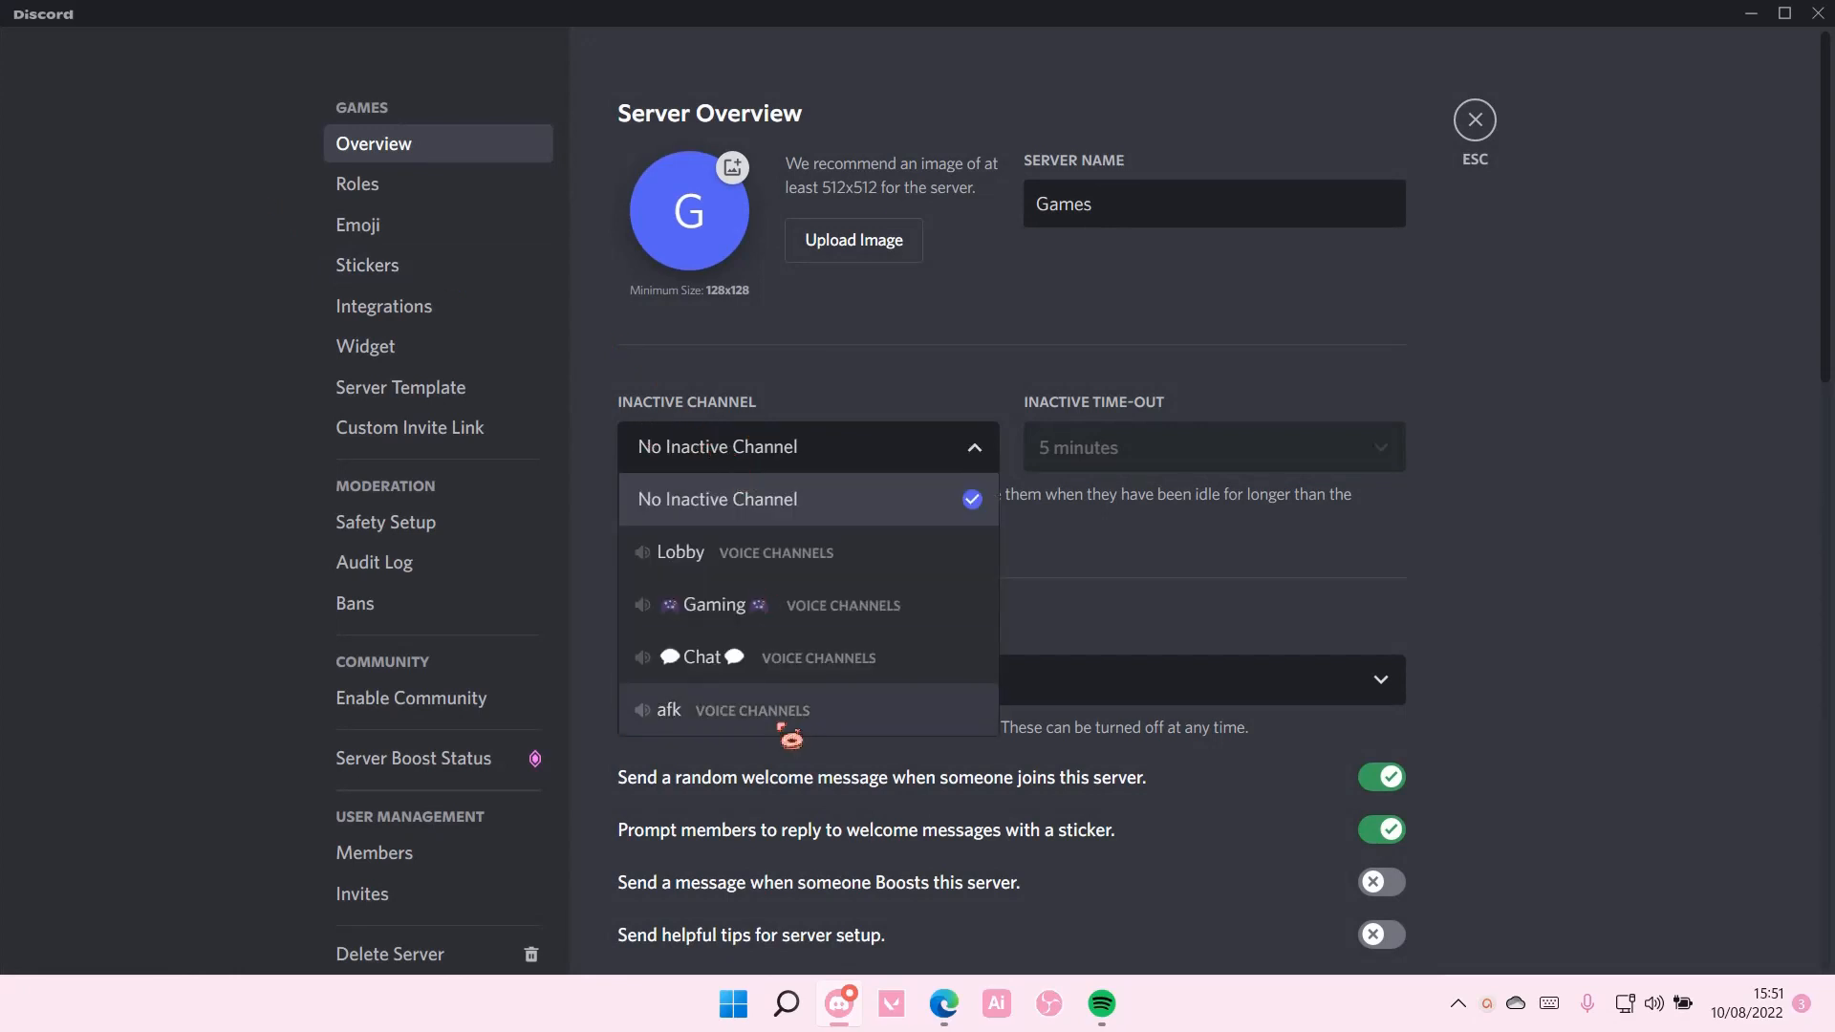
{"action": "left_click", "coordinate": [669, 711]}
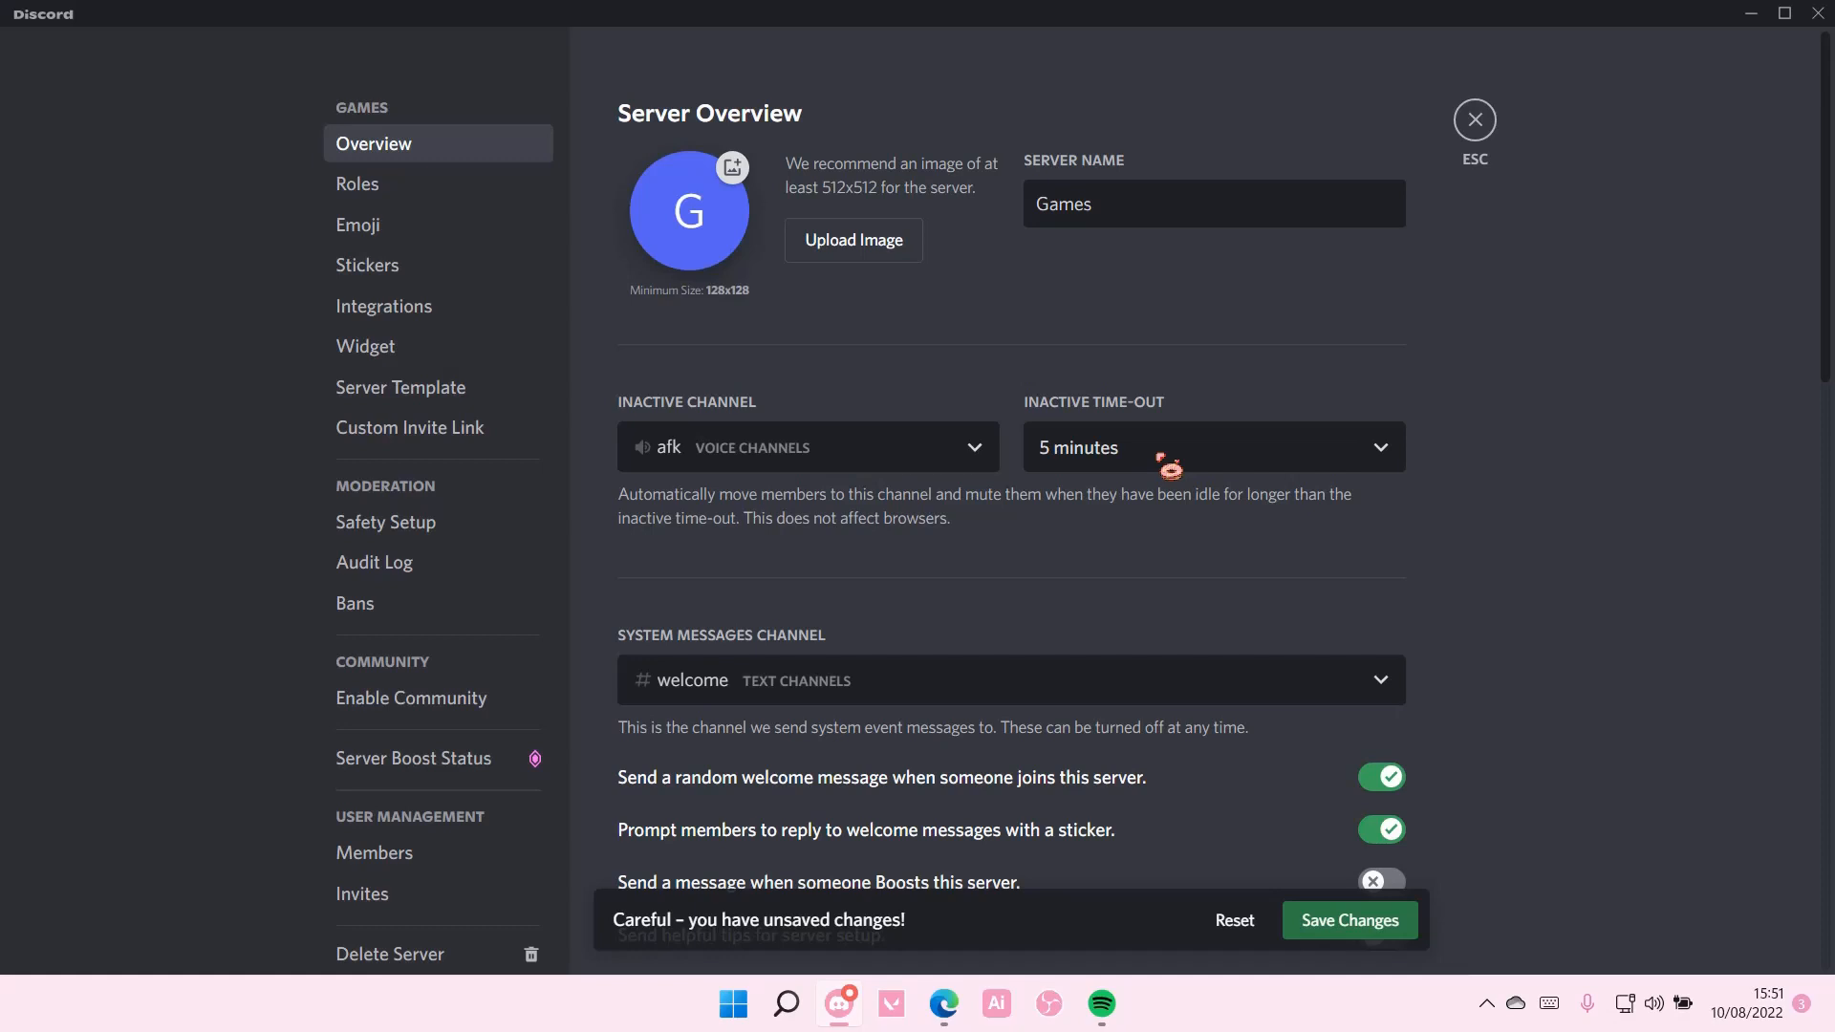
Set the inactive time-out to 30 minutes, save changes, and return to the general channel.
{"action": "left_click", "coordinate": [1212, 445]}
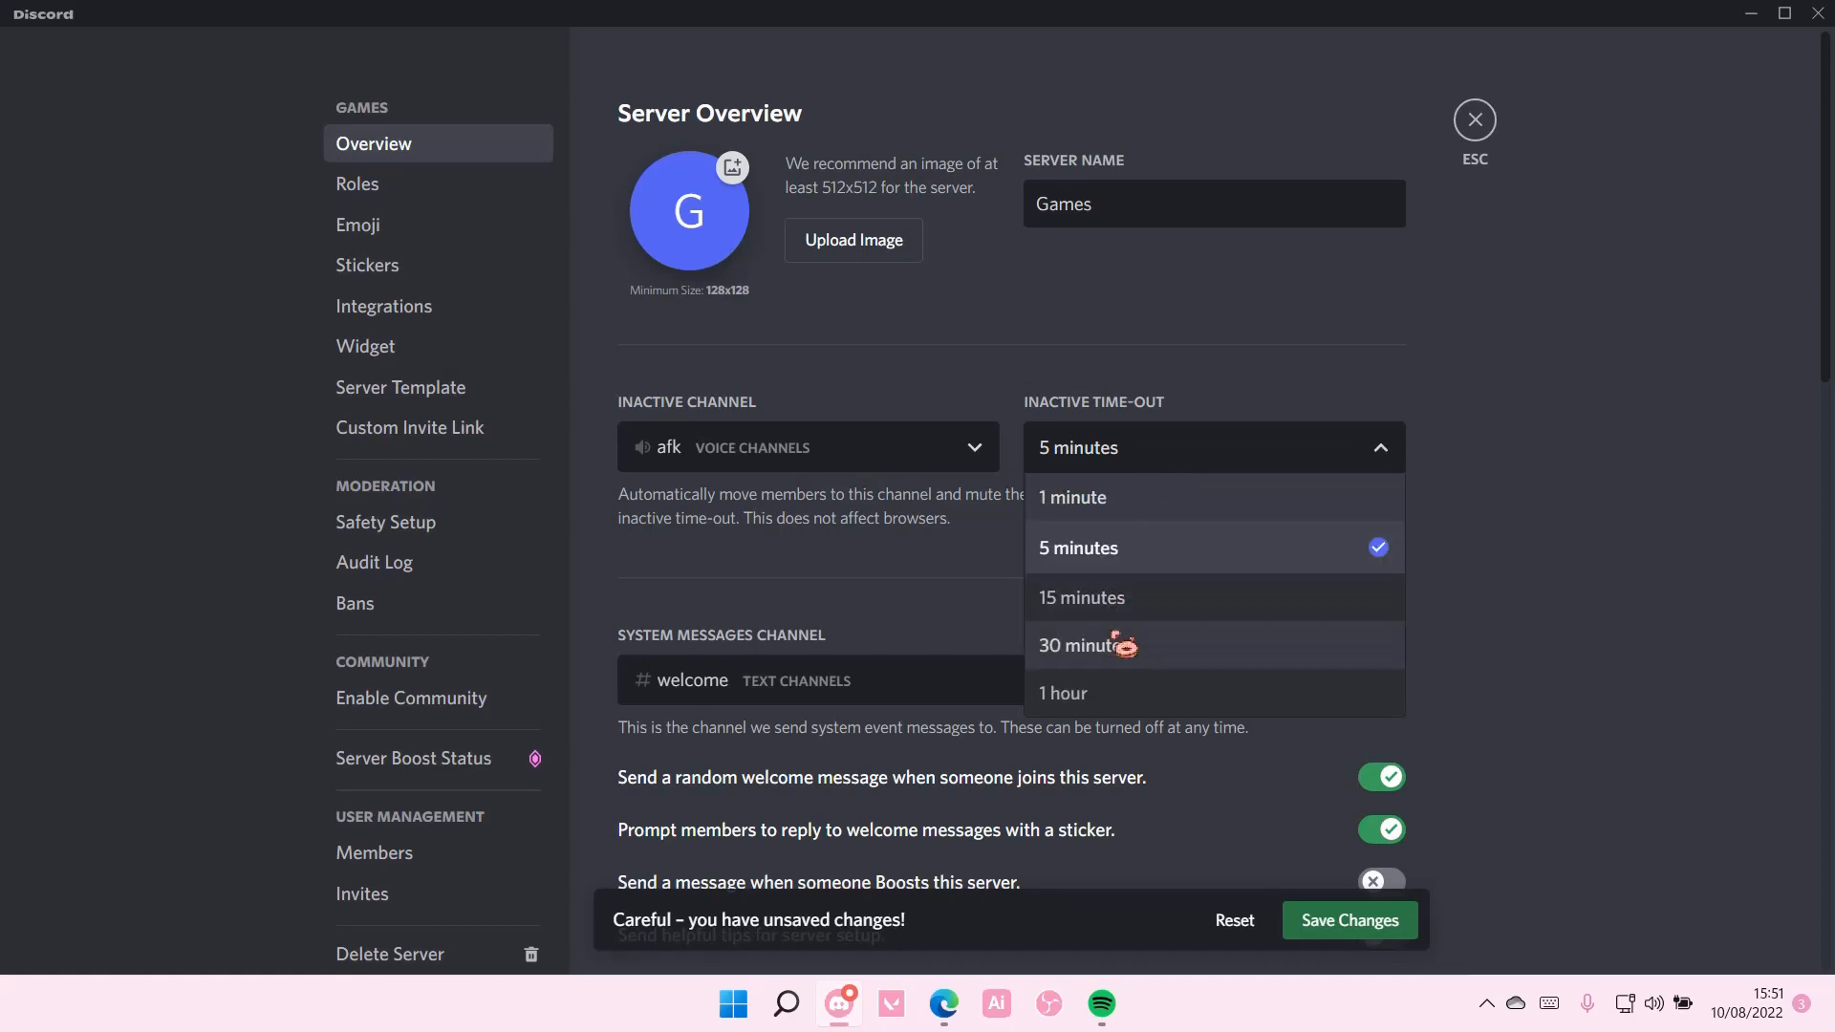
{"action": "left_click", "coordinate": [1084, 644]}
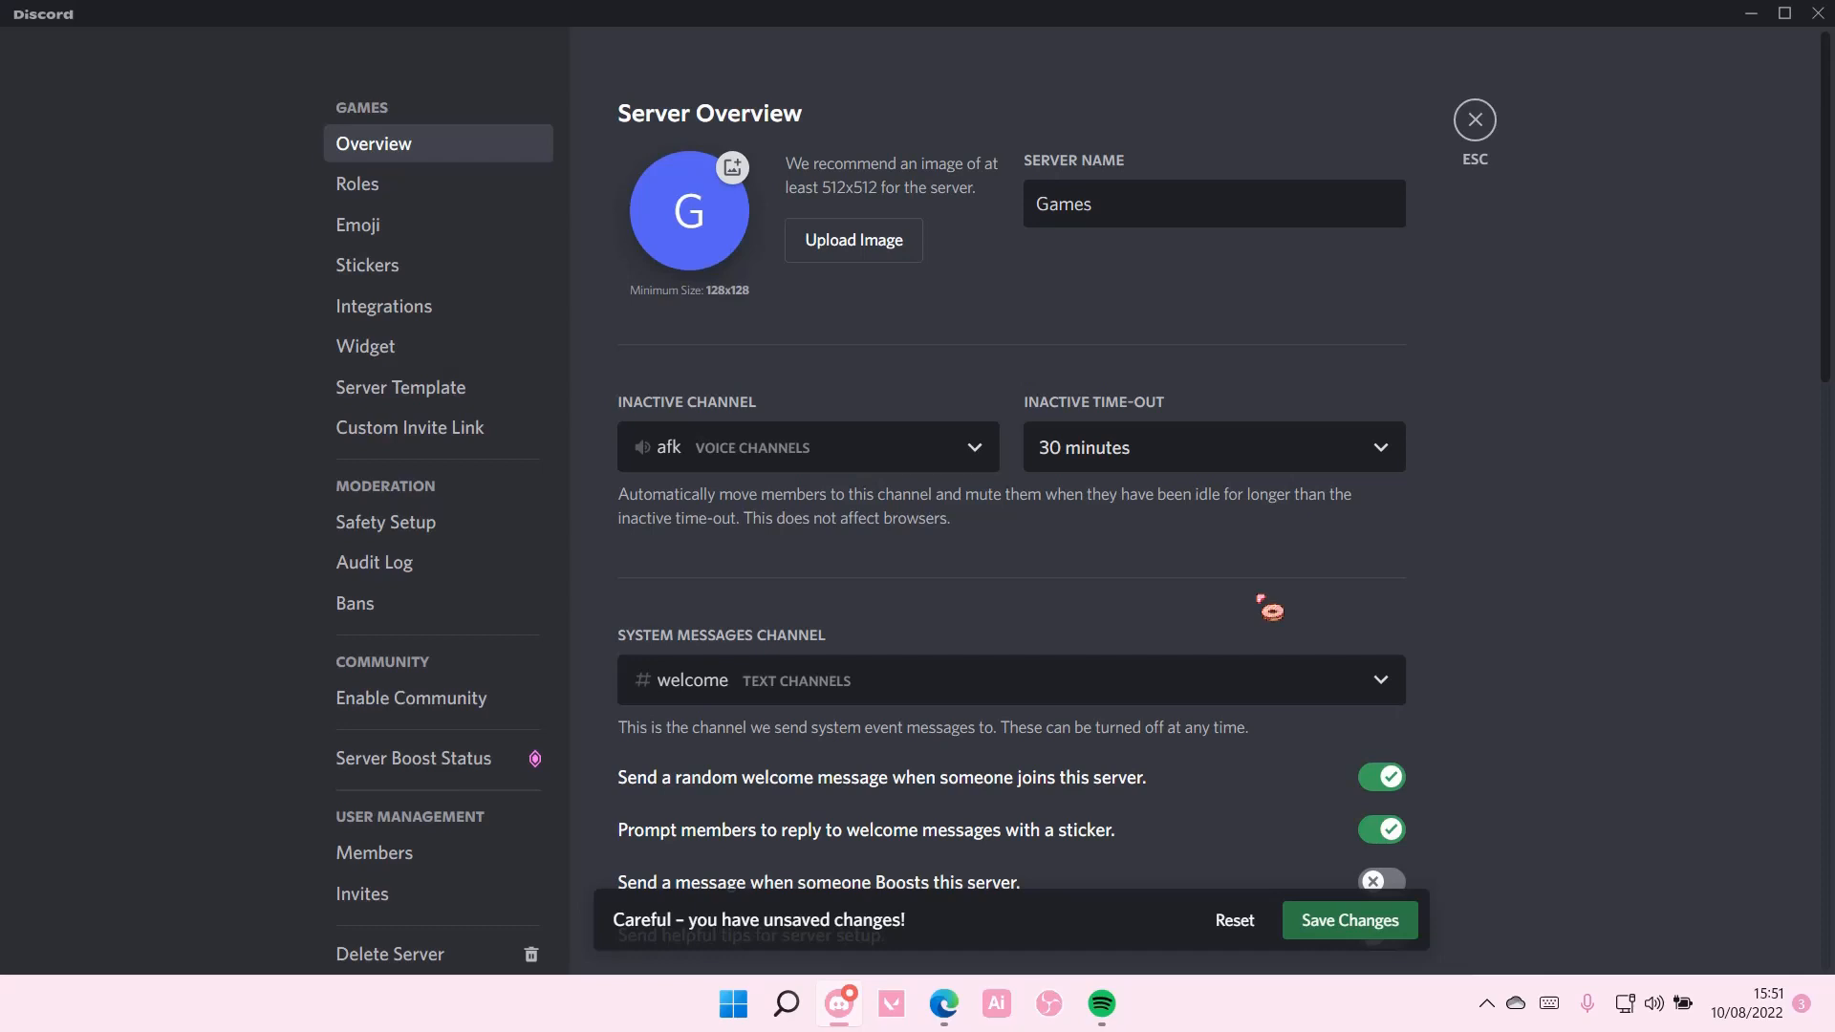
{"action": "left_click", "coordinate": [1348, 920]}
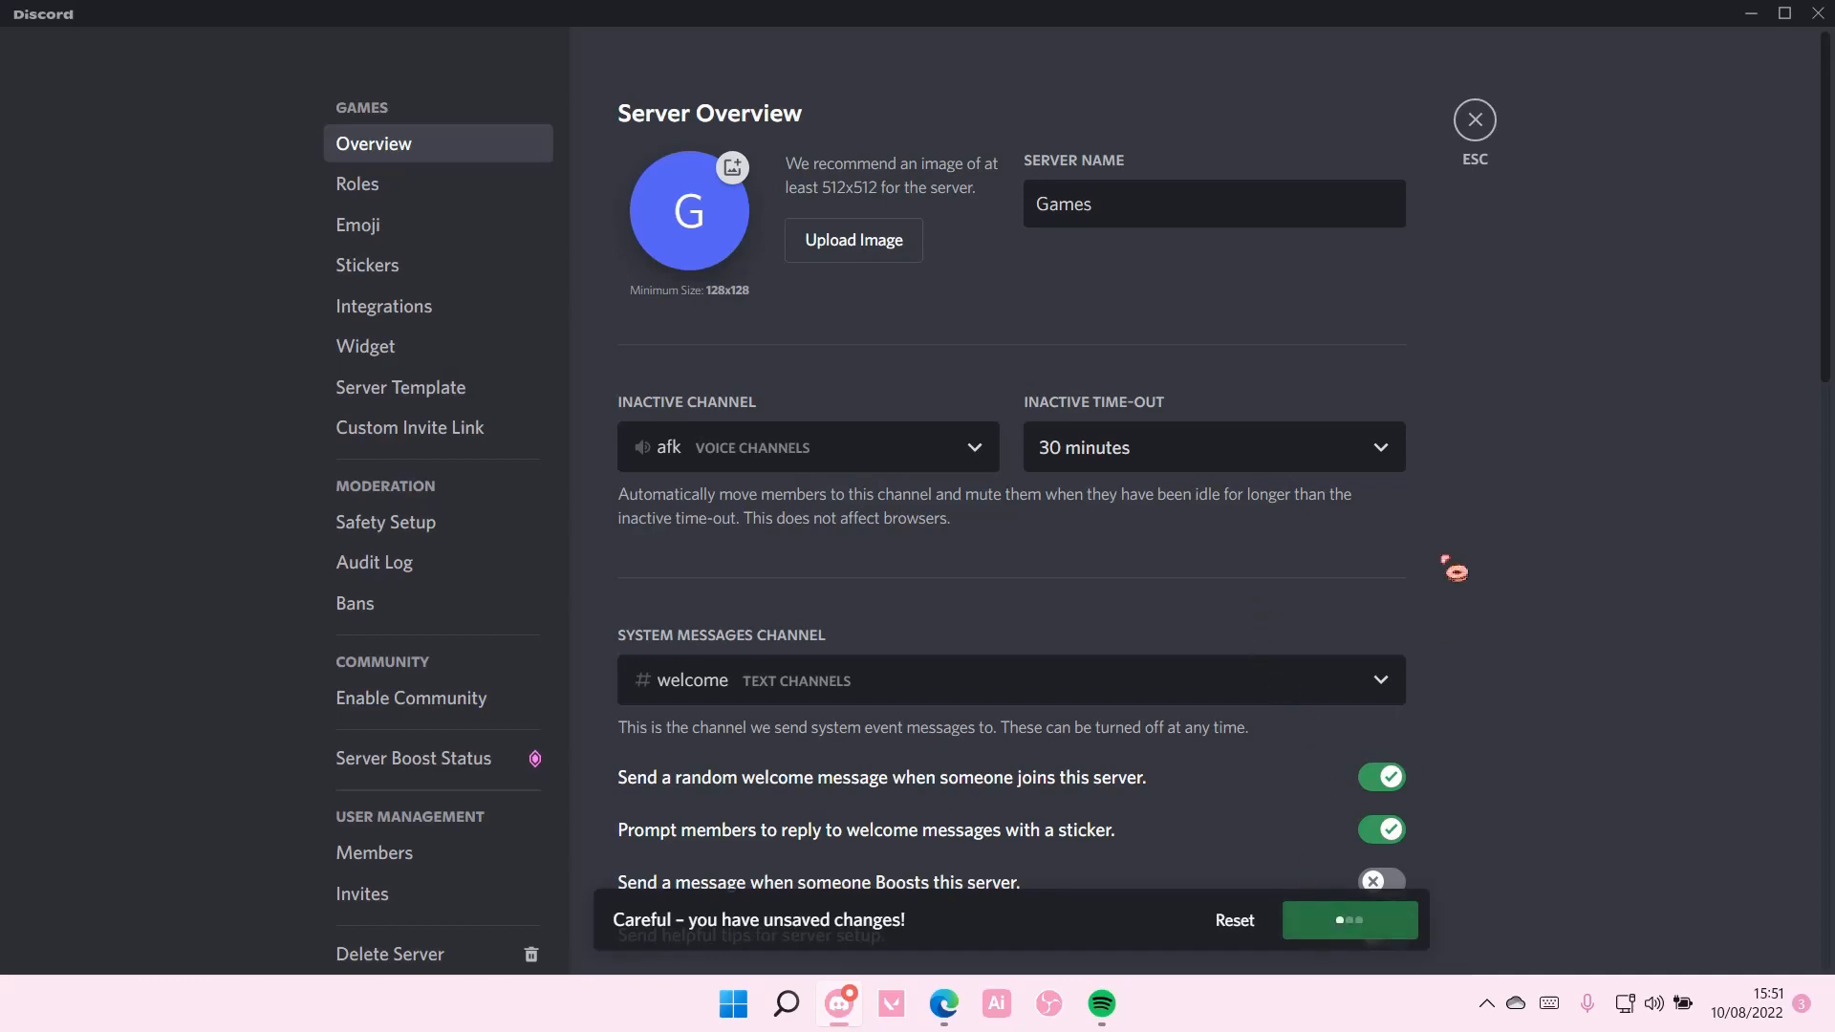
{"action": "left_click", "coordinate": [1347, 920]}
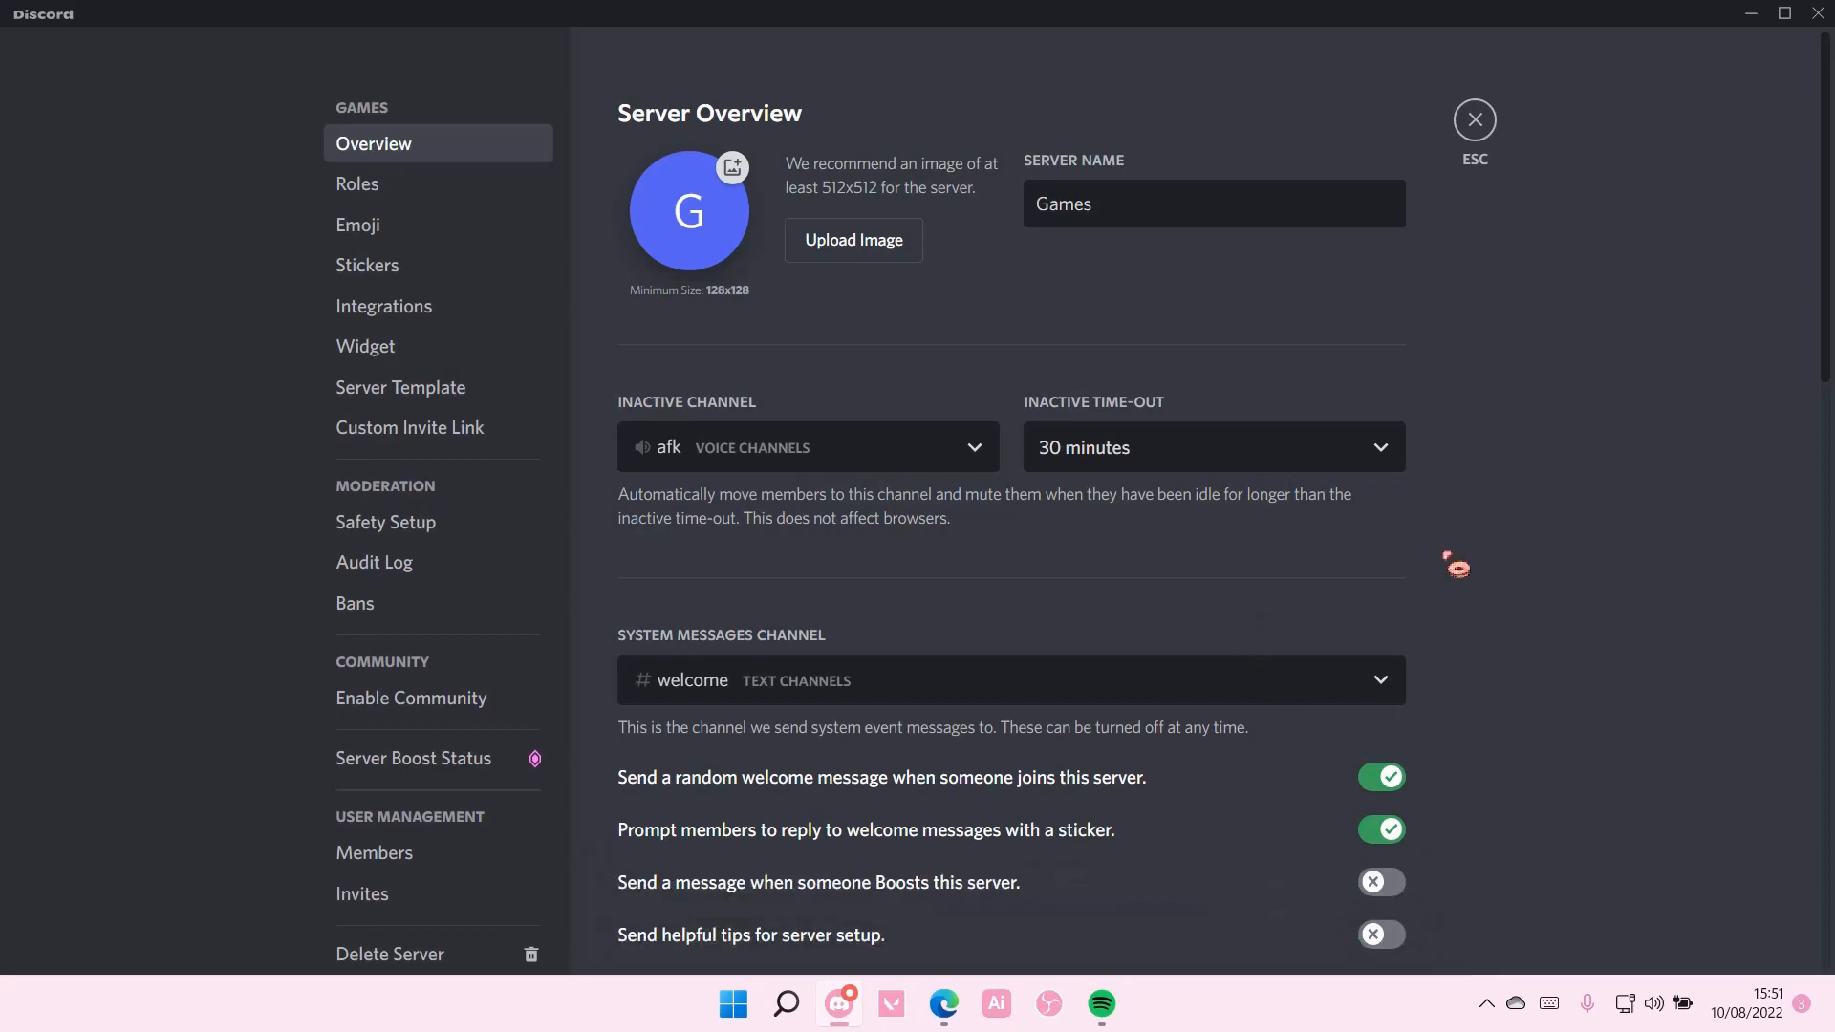
{"action": "left_click", "coordinate": [1474, 118]}
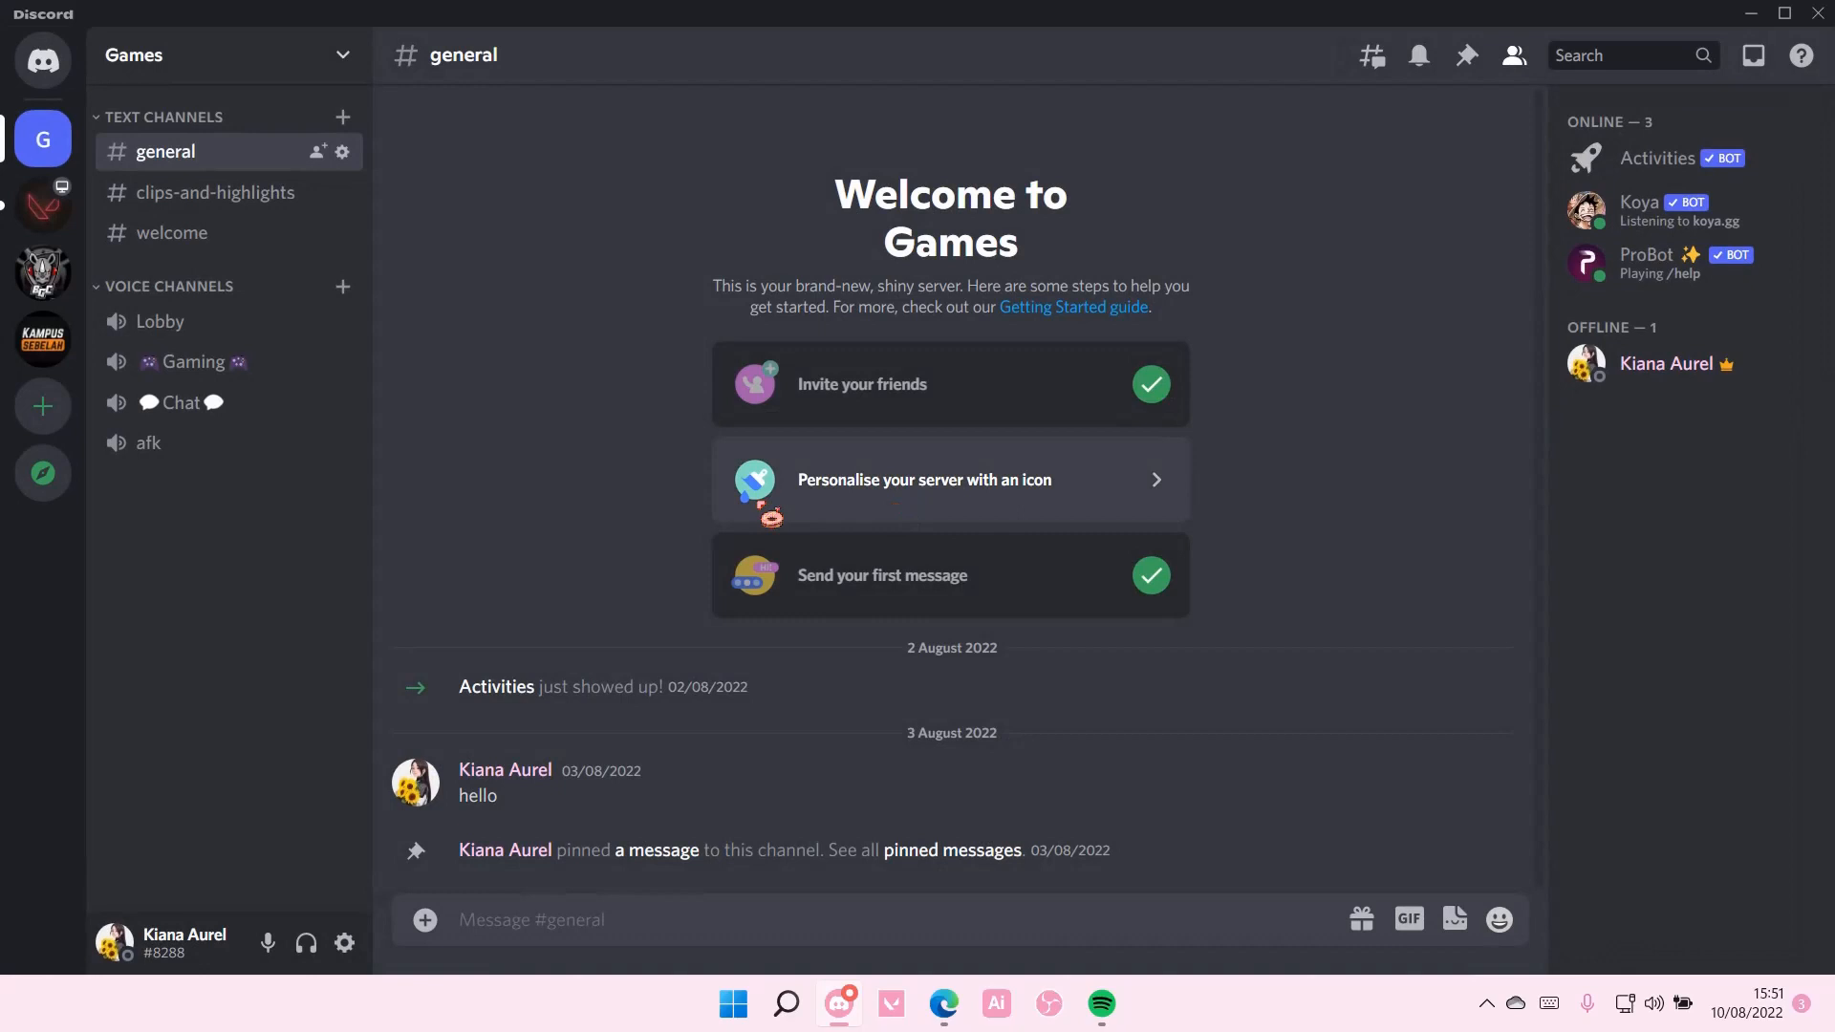